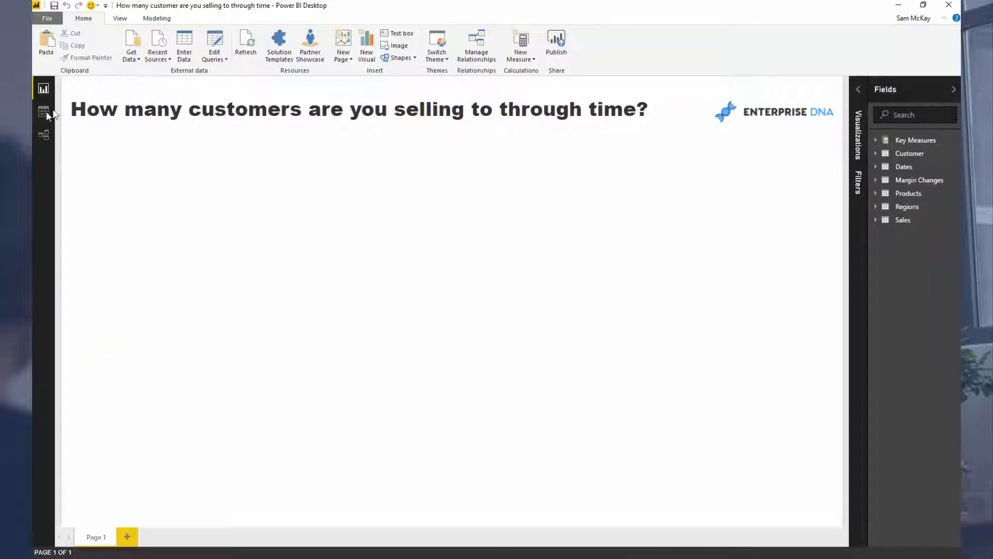
Display the model diagram linking Sales to the Dates, Products, Regions and Customer tables
click(44, 133)
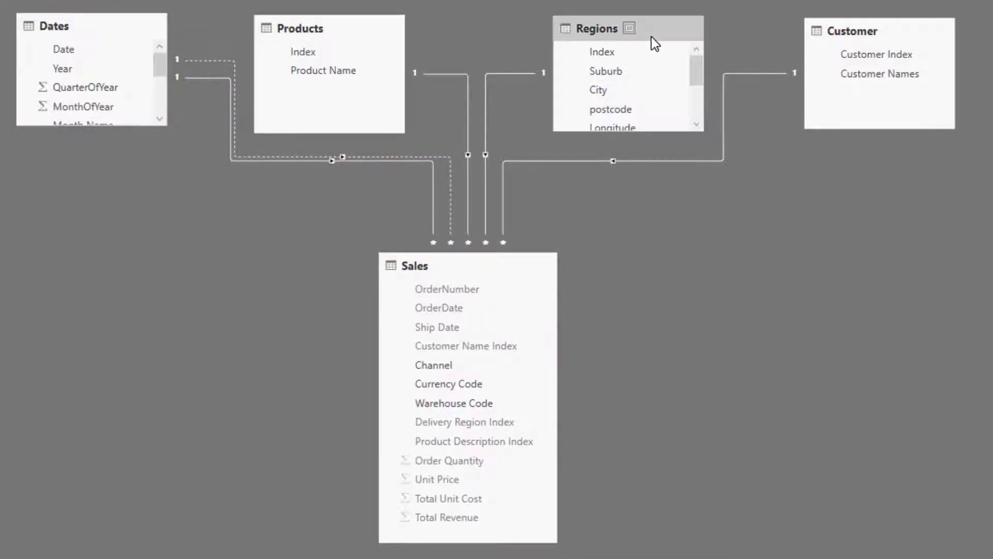
click(855, 30)
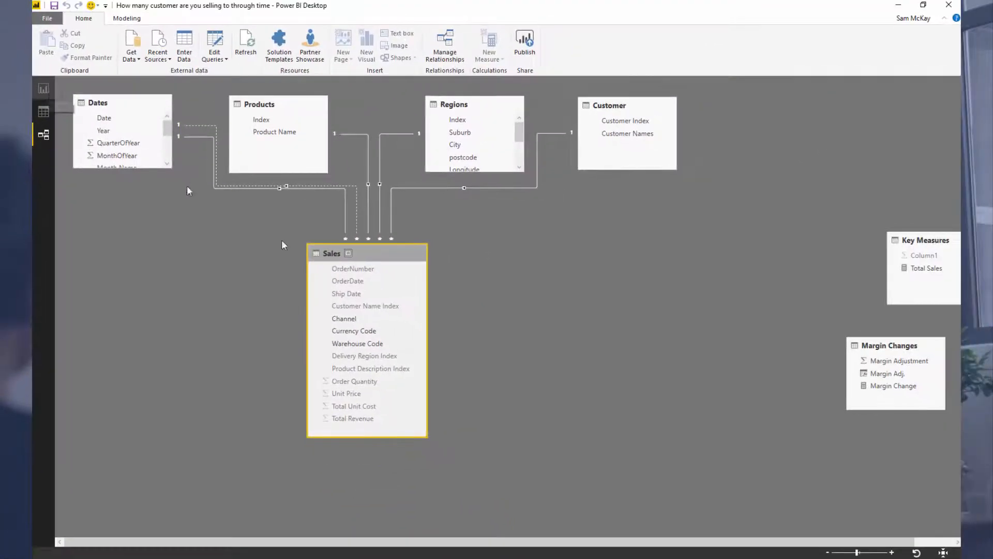
mouse_move(218, 127)
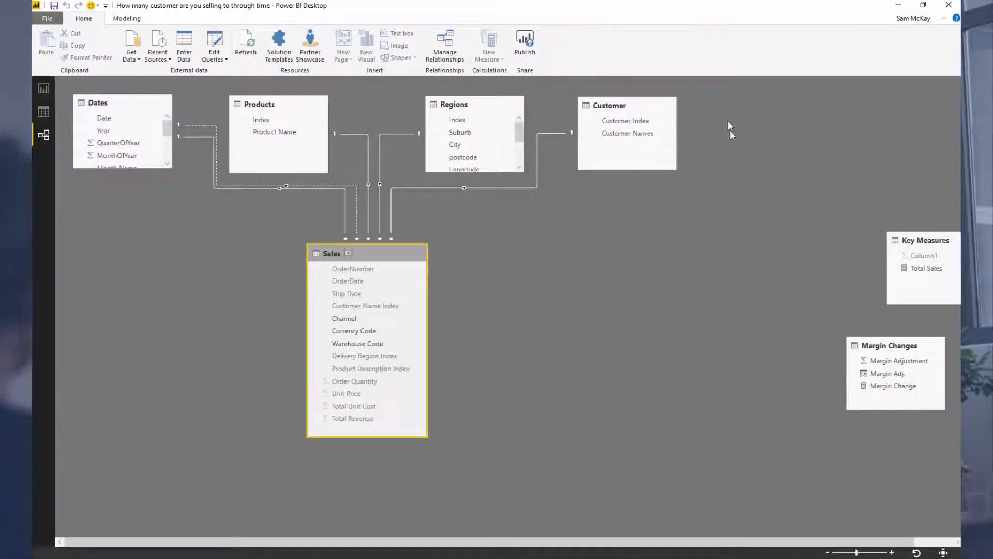
mouse_move(43, 88)
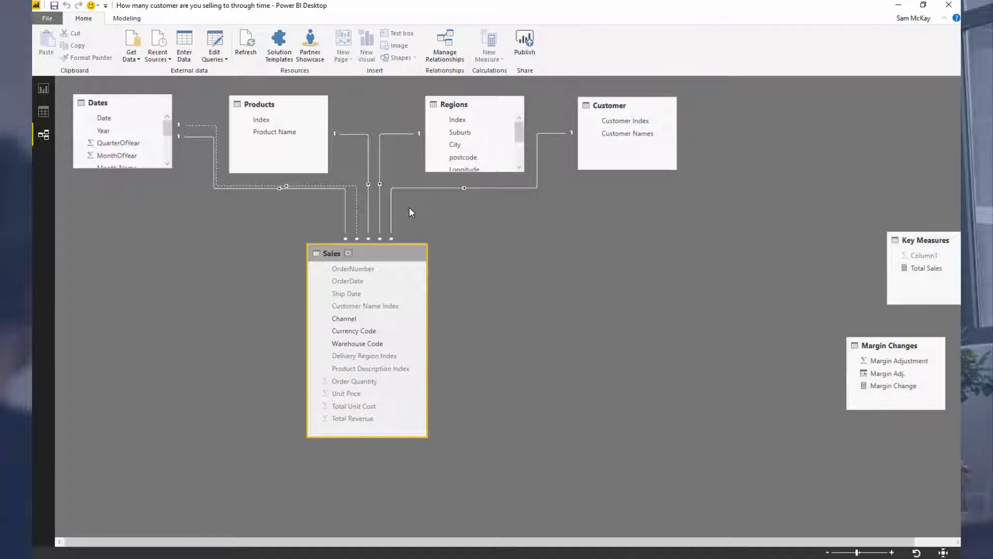
Back on the report page, show Dates[Date] as plain dates rather than Date Hierarchy
click(43, 88)
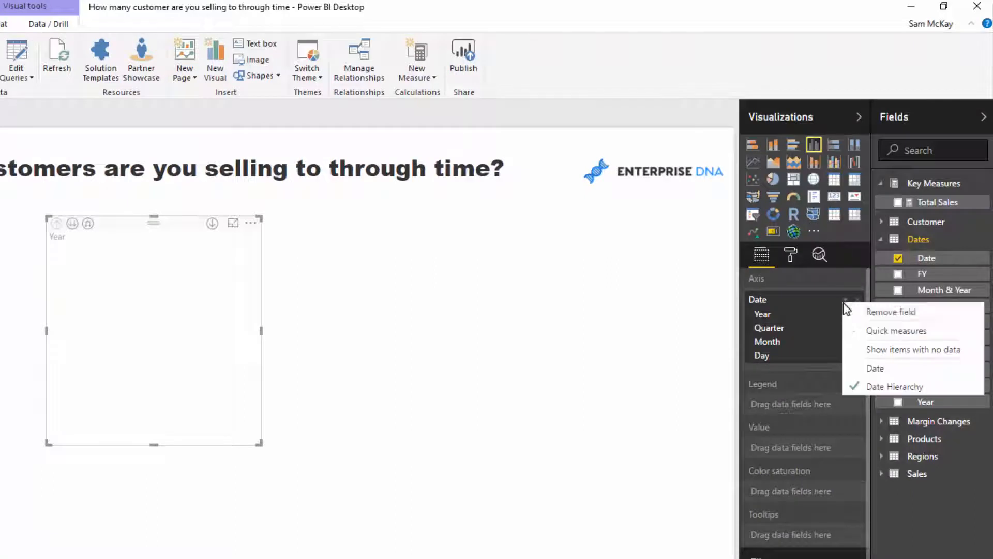
click(875, 367)
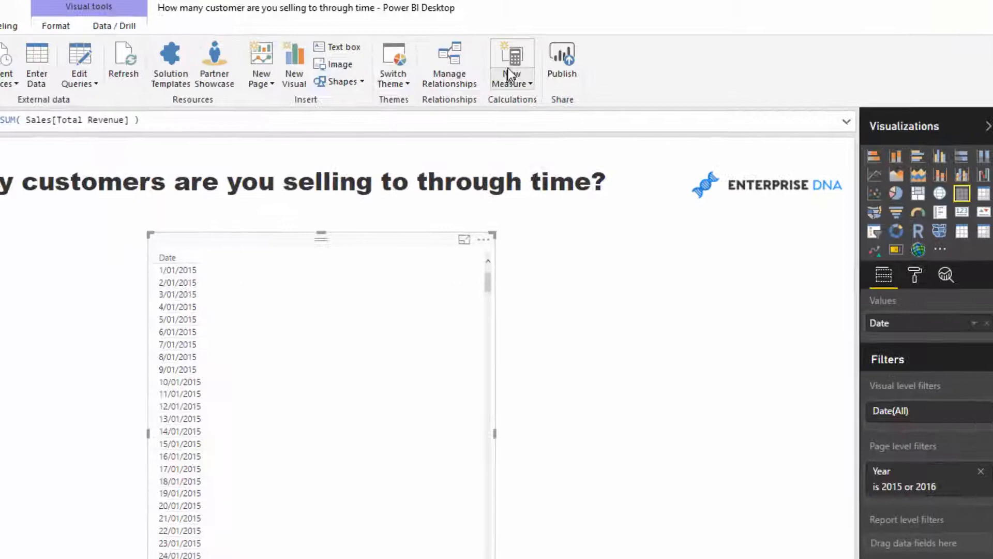
Create the measure Total Customers = DISTINCTCOUNT( Customer[Customer Names] )
click(511, 63)
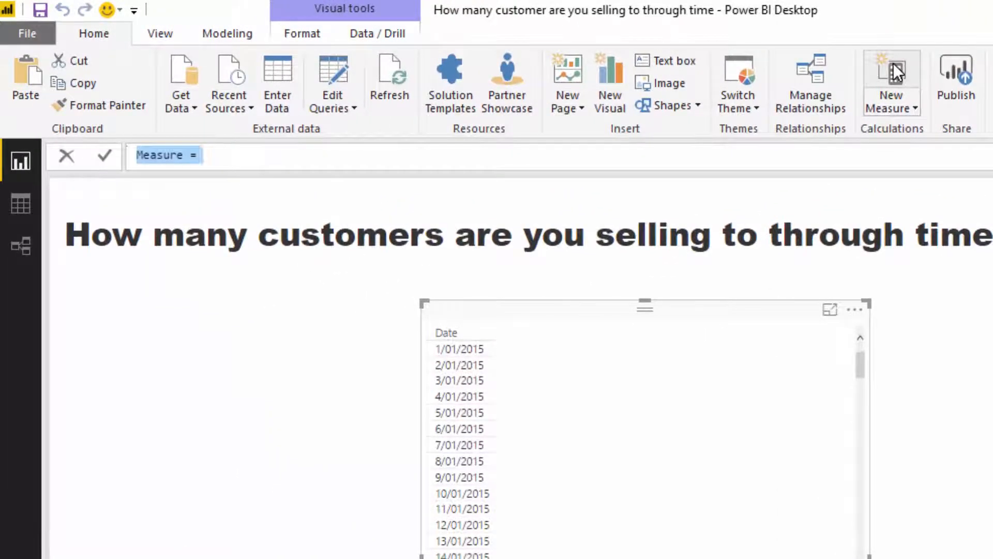
text(Total Customers =)
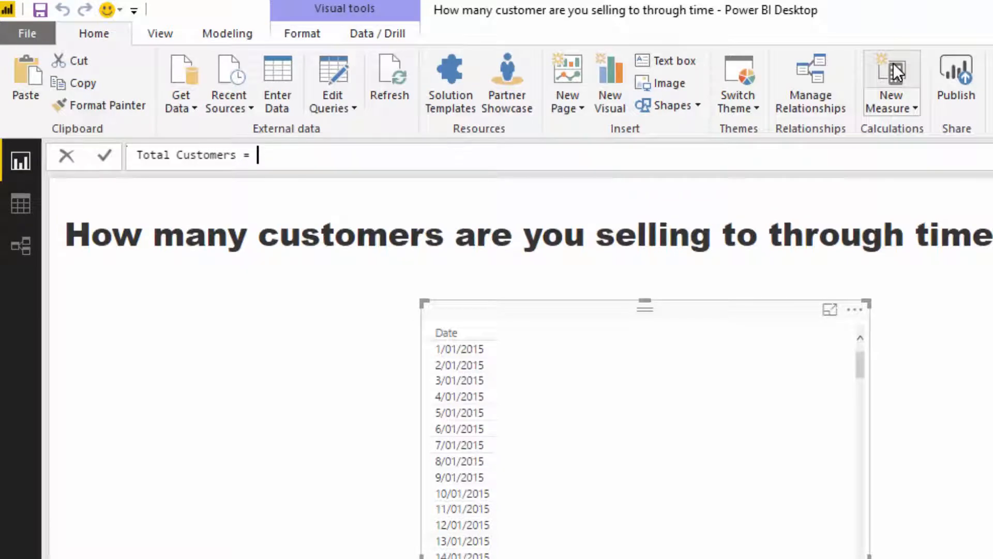
text(DISTINCTCOUNT( Customer[Customer Names])
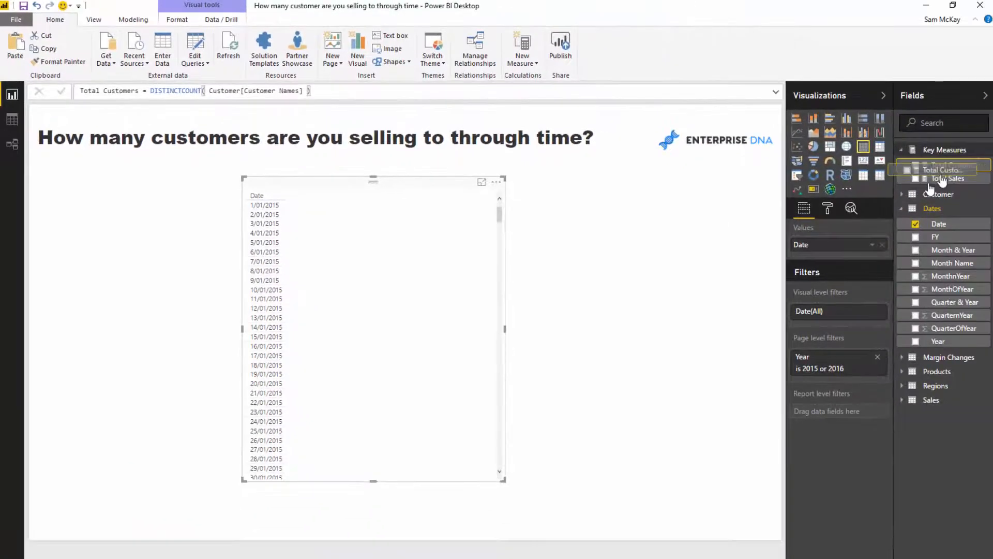
Add Total Customers to the date table, showing 50 daily, and inspect its counted column
click(916, 166)
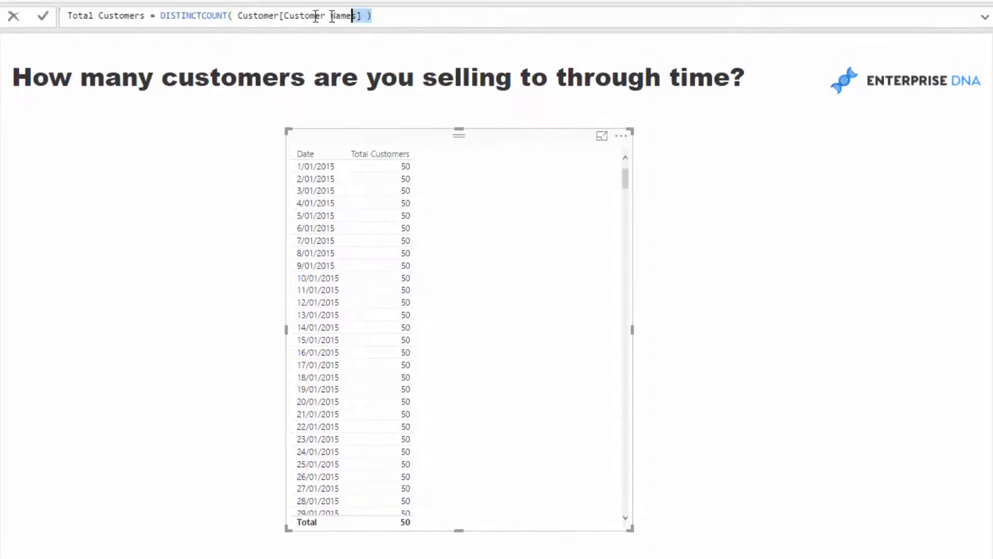
double_click(259, 15)
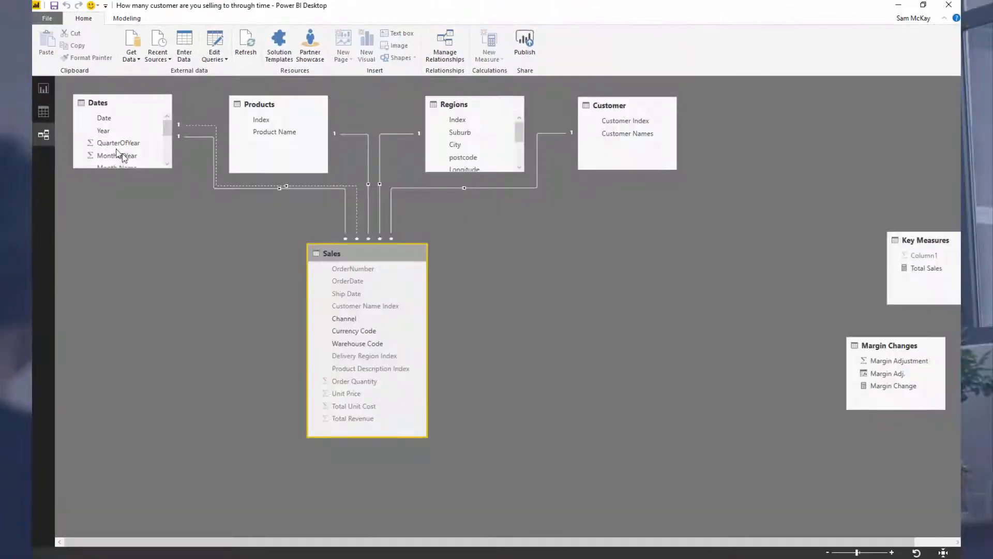
click(97, 102)
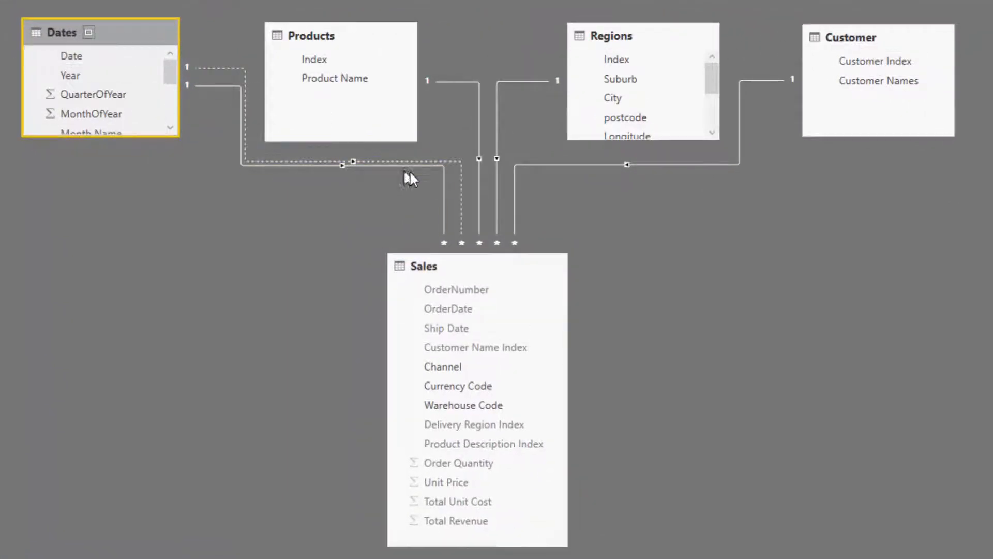
mouse_move(466, 266)
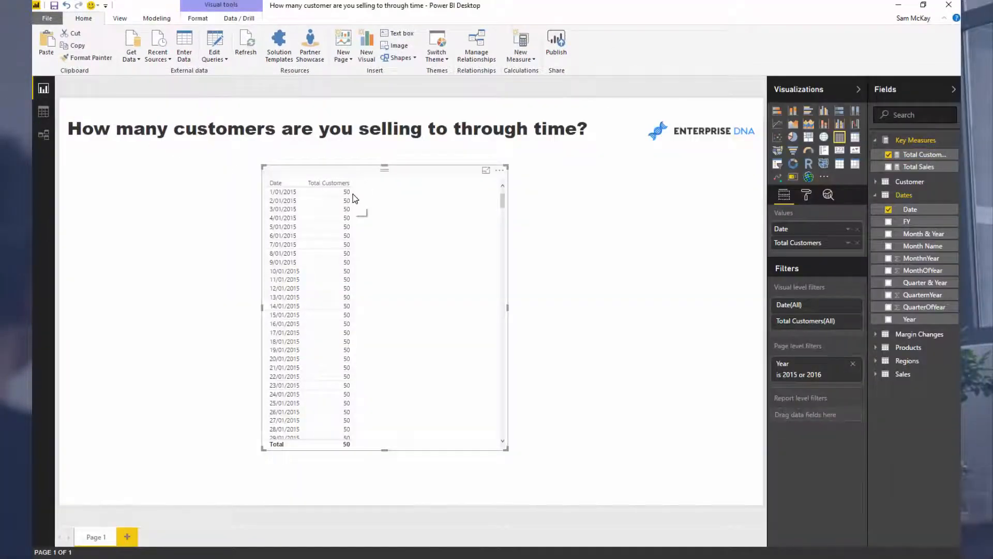
click(42, 135)
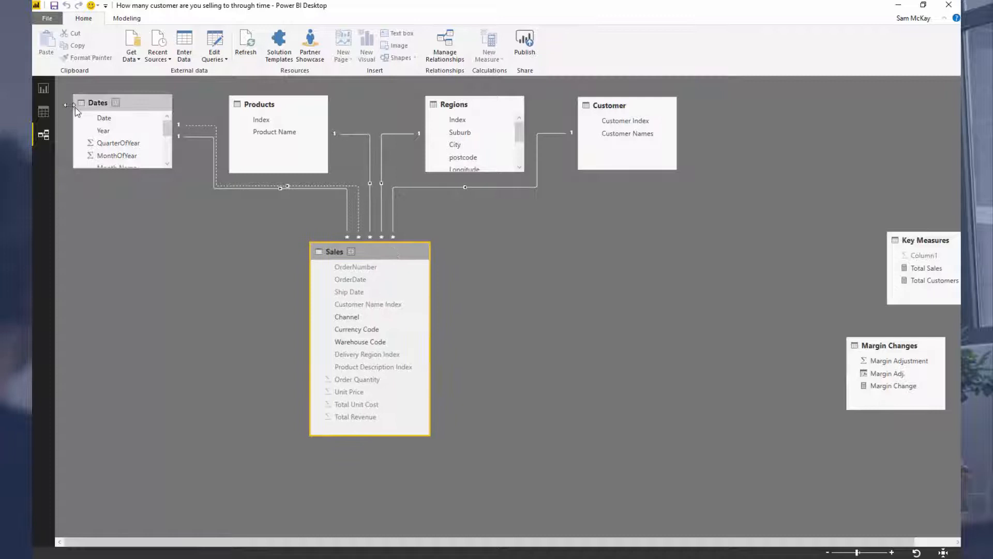
click(43, 88)
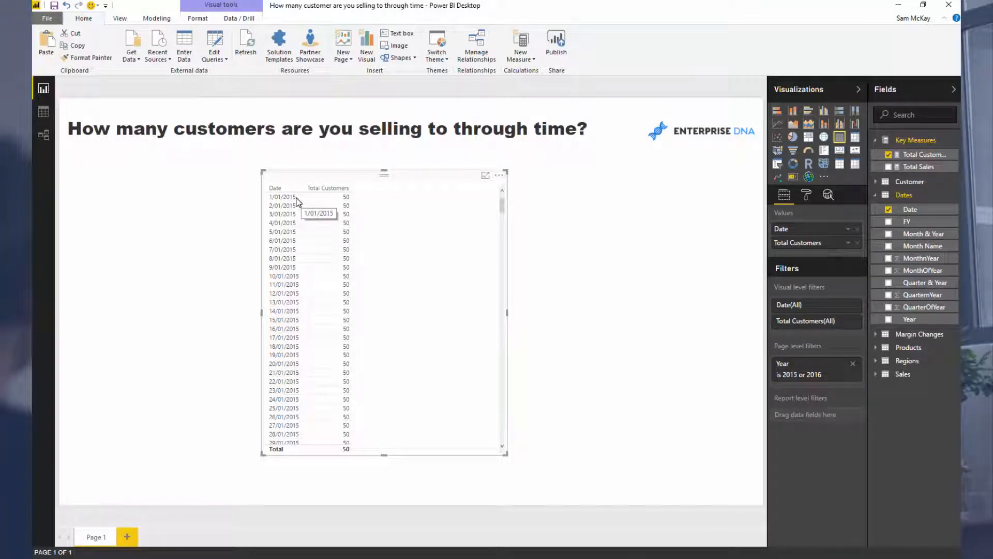
click(43, 134)
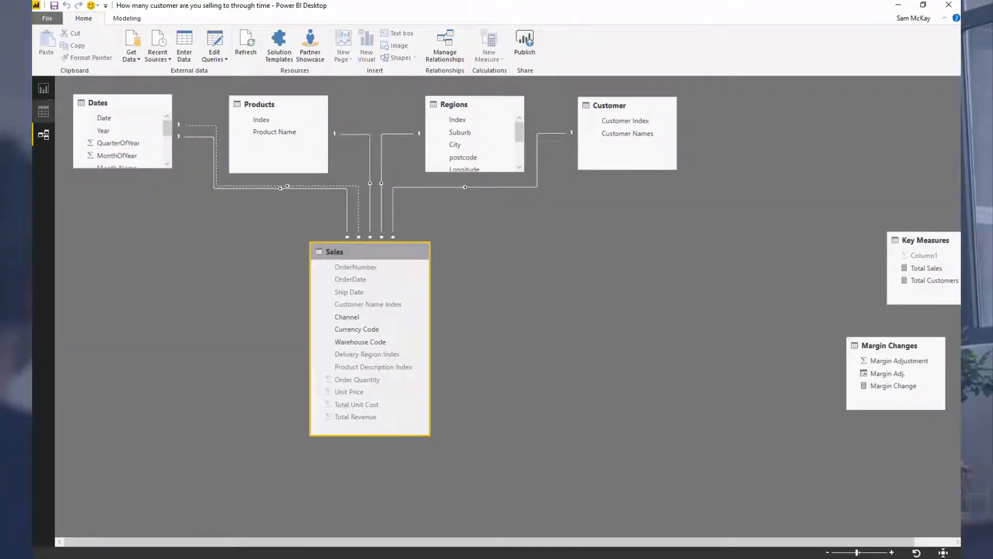
click(43, 89)
text(Total Customers 2)
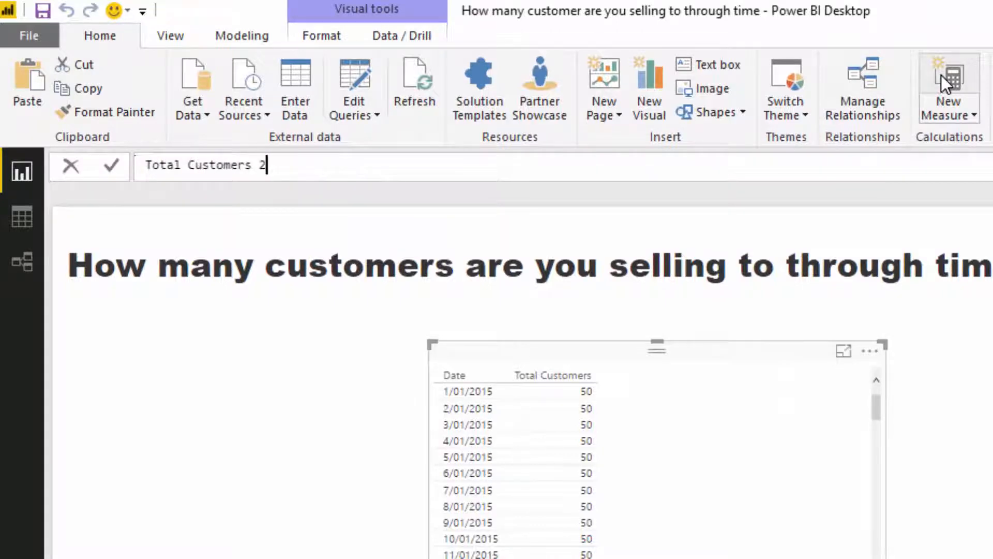
Define Total Customers 2 = DISTINCTCOUNT( Sales[Customer Name Index] ) and add it to the table
text(= DISTINCTCOUNT()
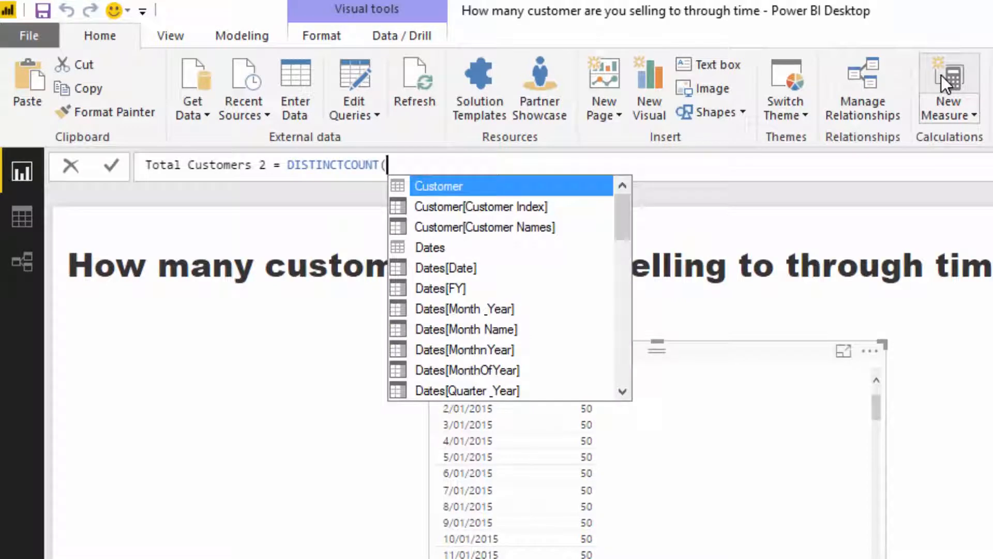
text(Cu)
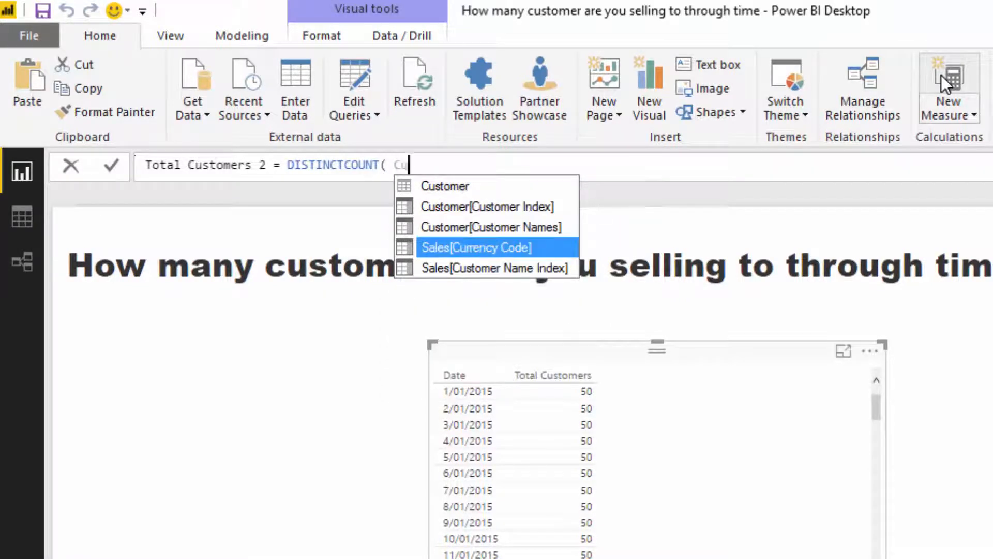
key(Down)
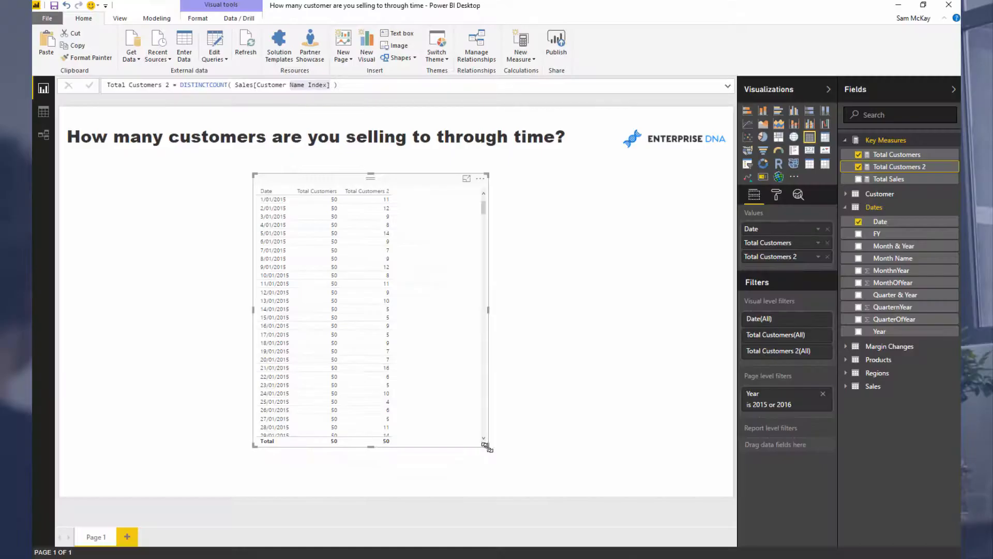
Enlarge the customer table visual so dates run through 30/01/2015
drag(488, 447, 502, 459)
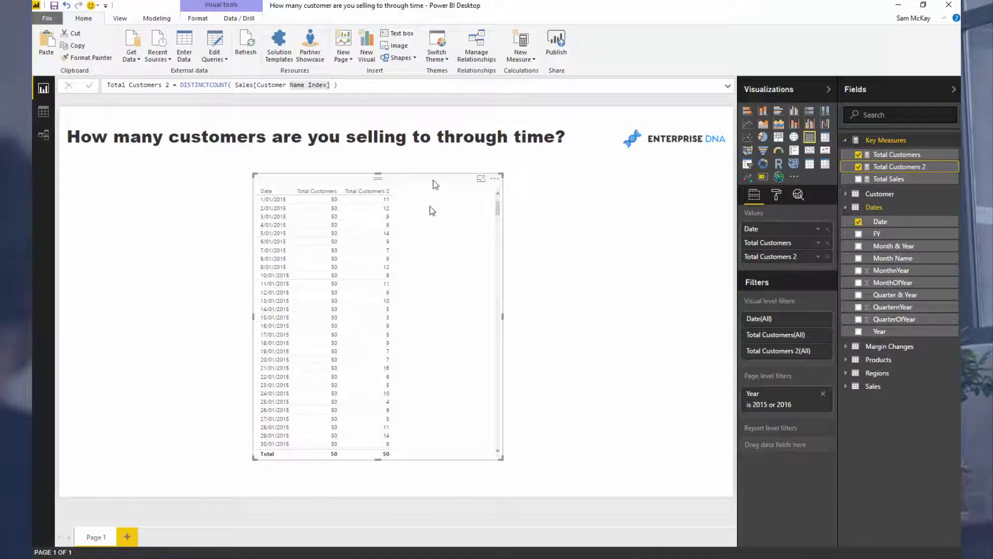
mouse_move(520, 40)
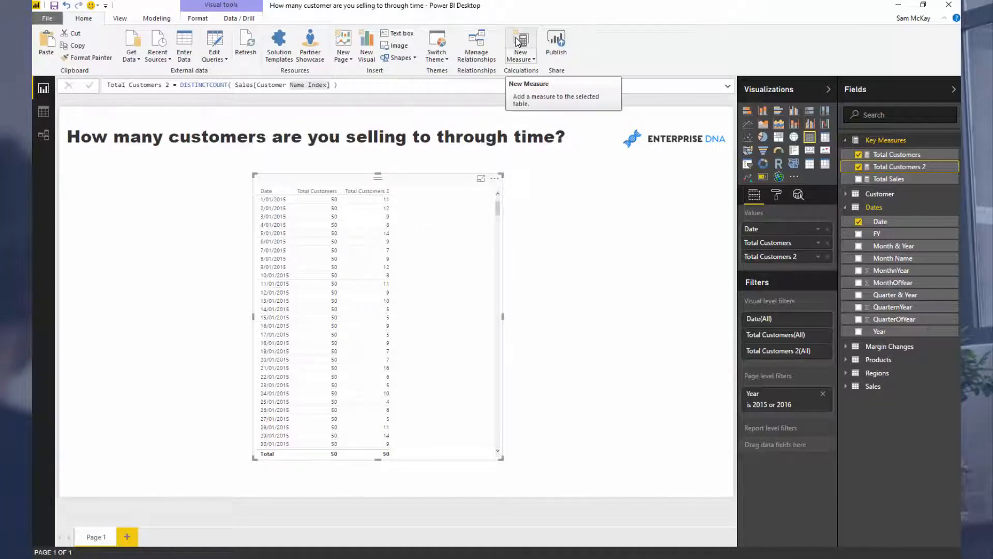
Create the measure Total Customers 3 = CALCULATE( [Total Customers], Sales )
click(519, 46)
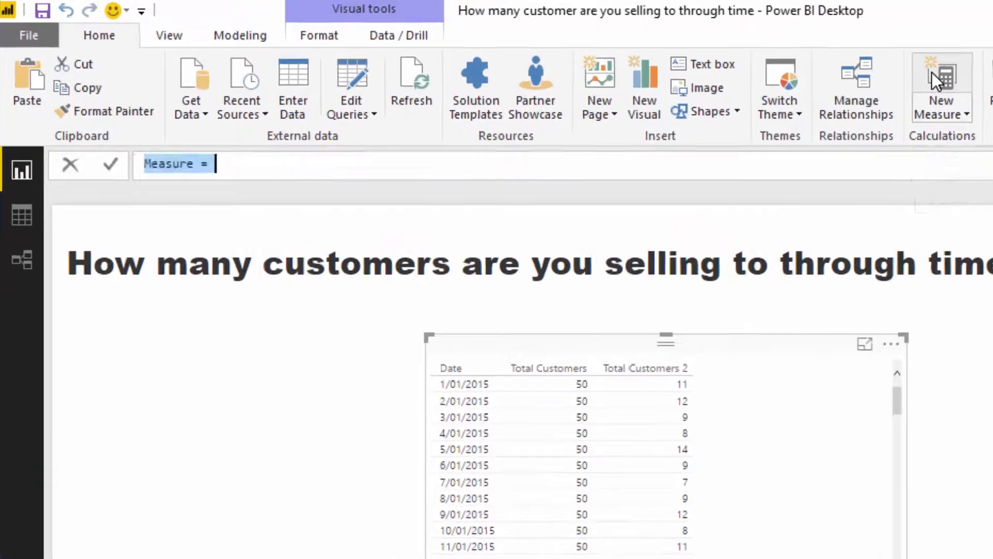
text(Total)
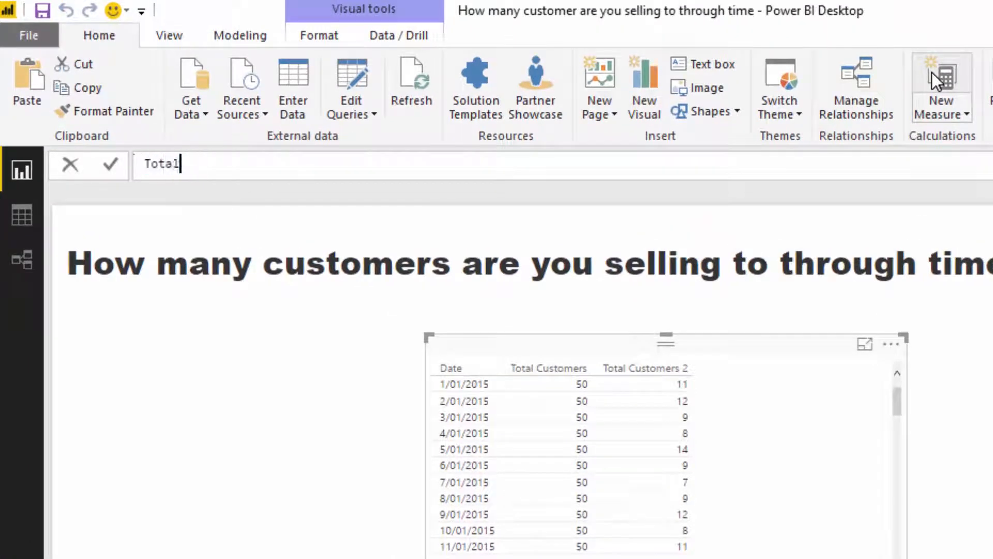
text(Customers 3)
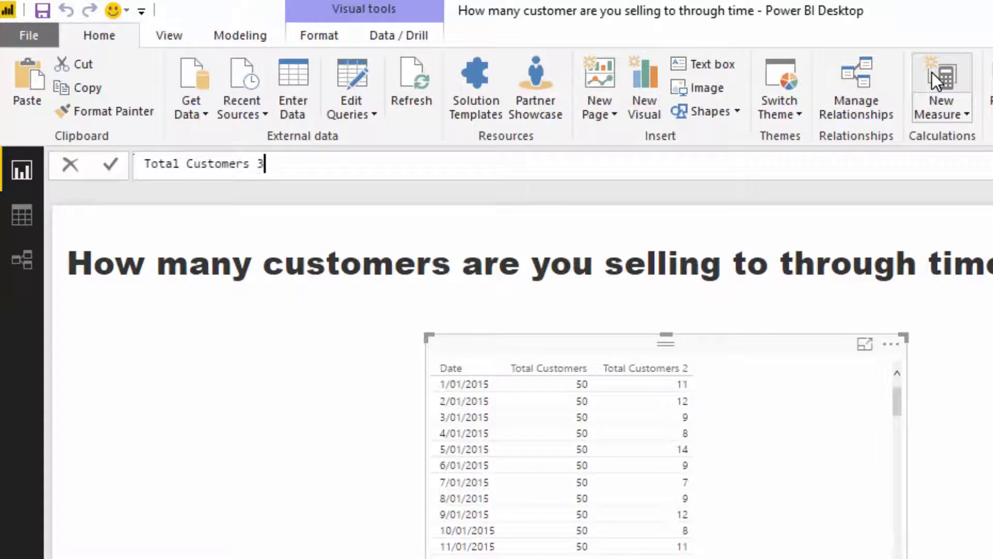
text(= C)
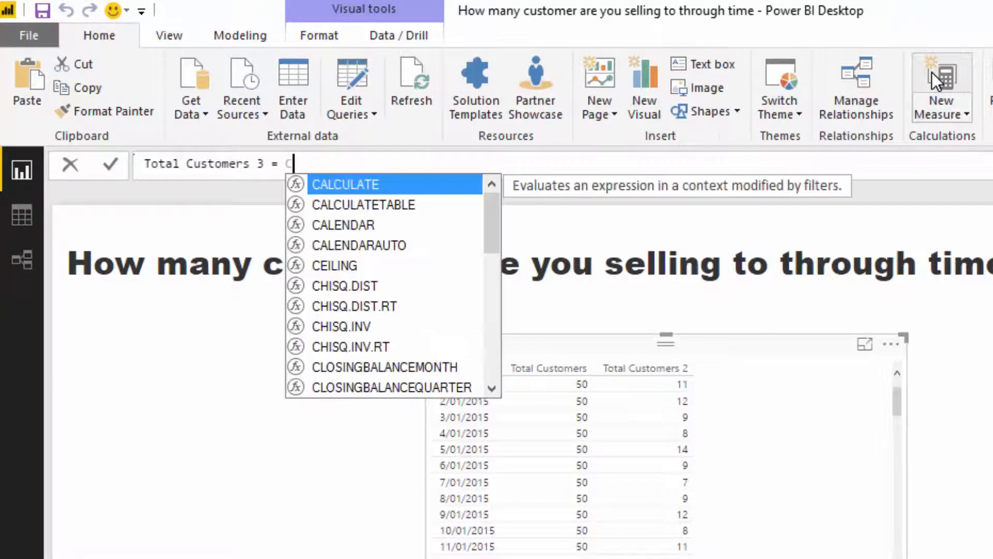
text(CALCULATE( Total Customers])
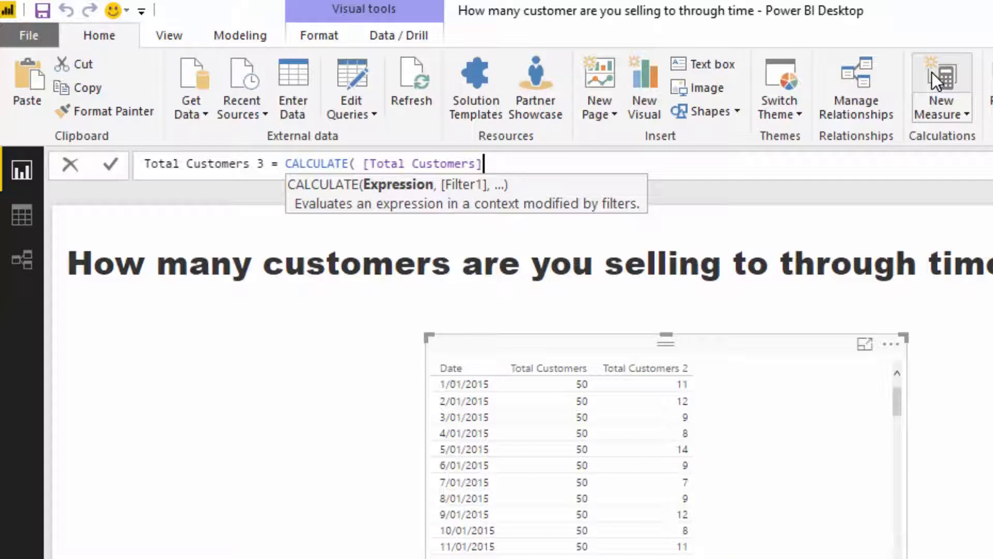
mouse_move(521, 190)
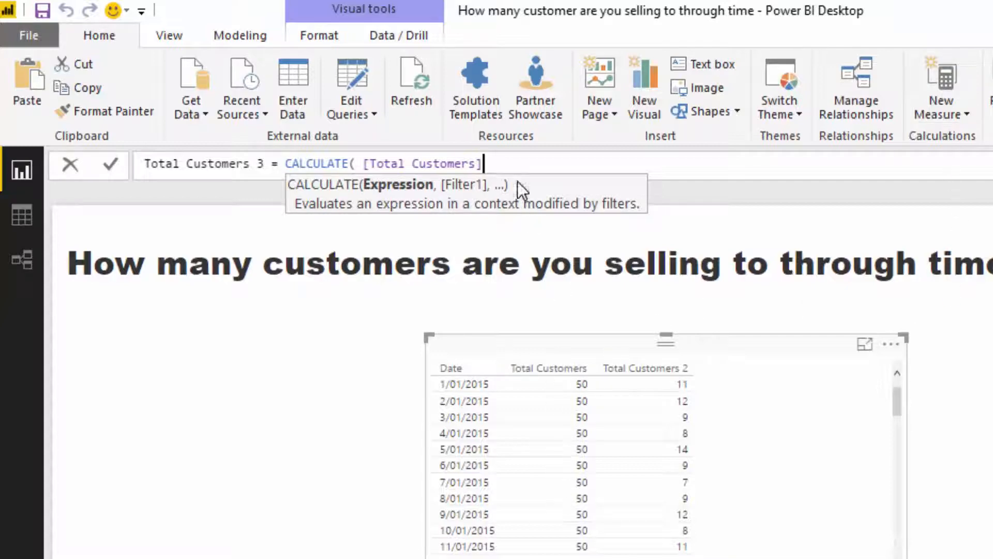
text(,)
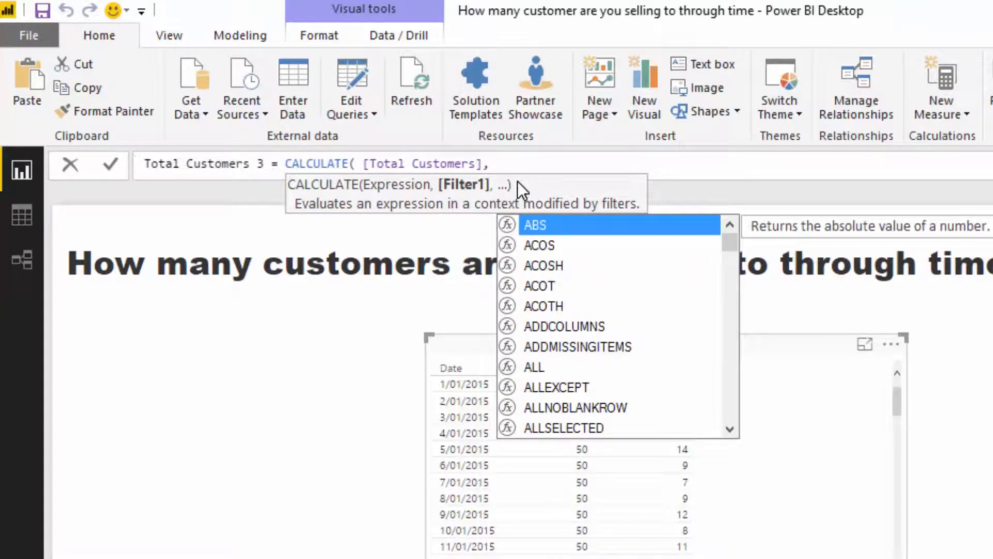
text(Sales ))
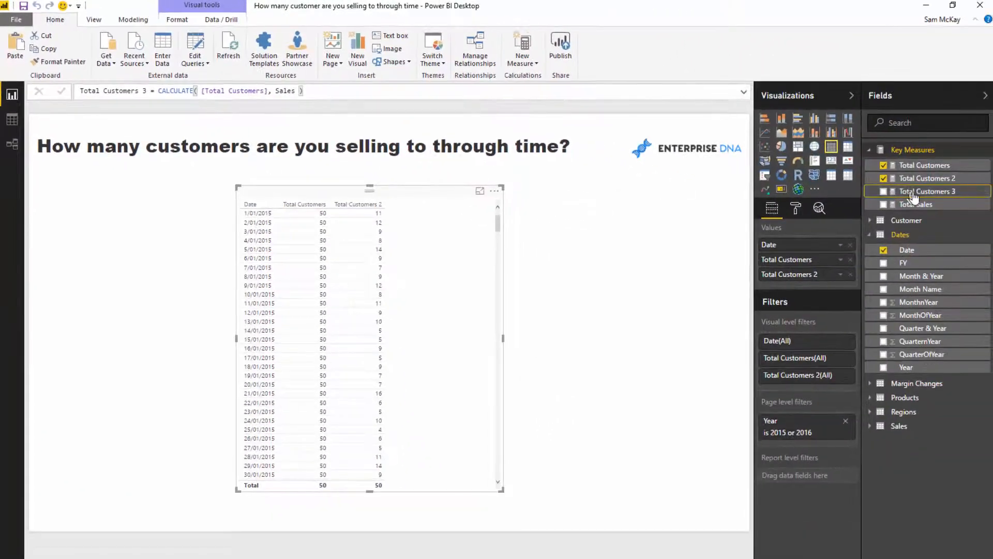
Add Total Customers 3 to the date table and widen the table to fit it
click(882, 192)
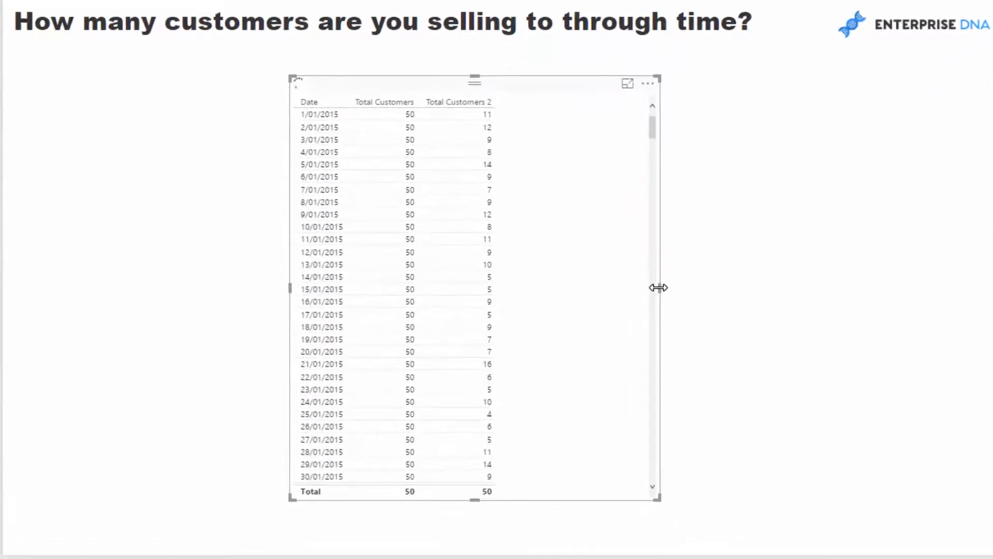
drag(658, 287, 687, 291)
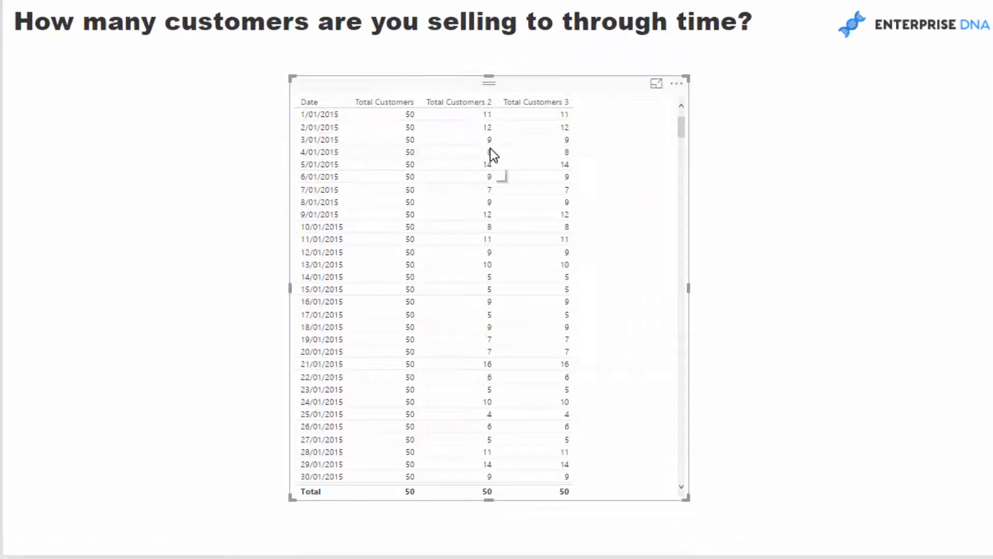
mouse_move(529, 119)
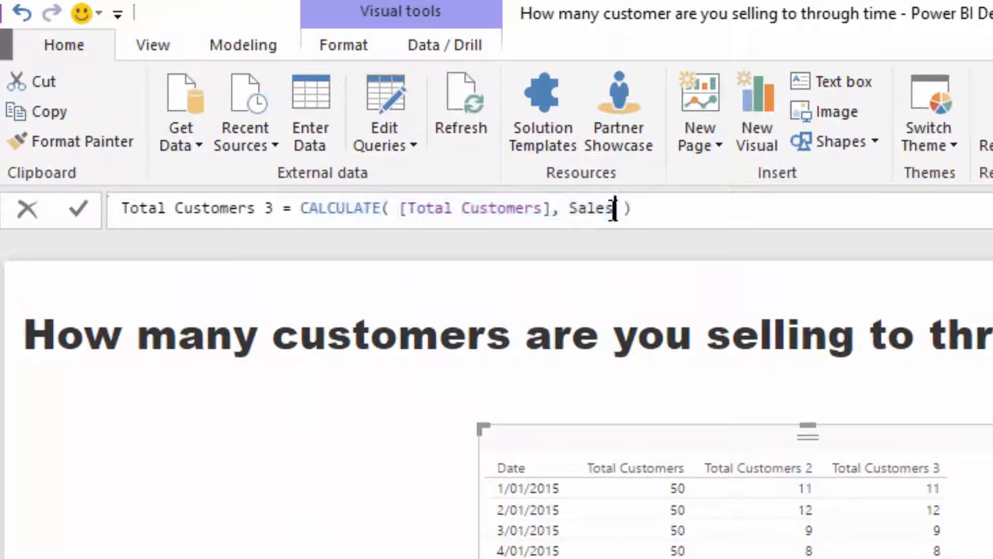
double_click(589, 207)
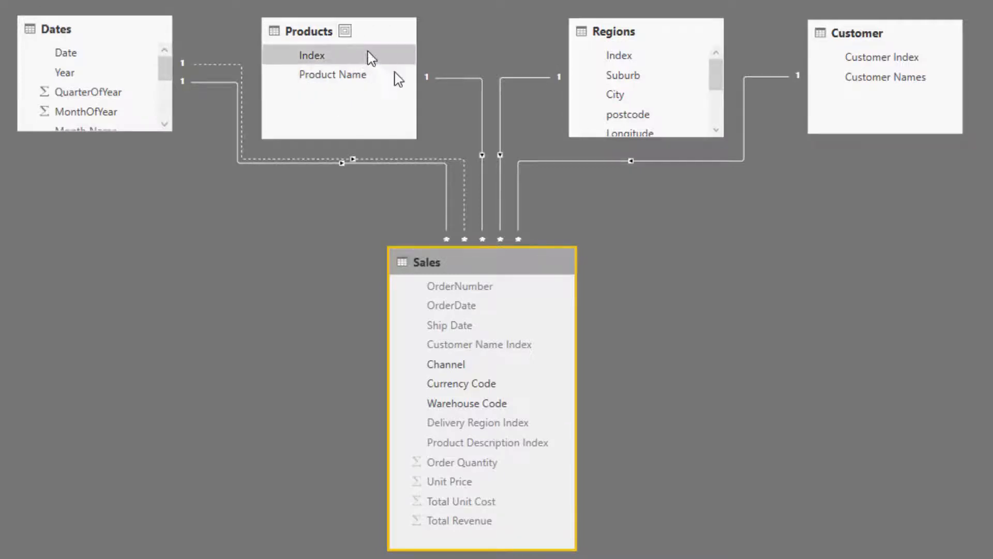
mouse_move(522, 257)
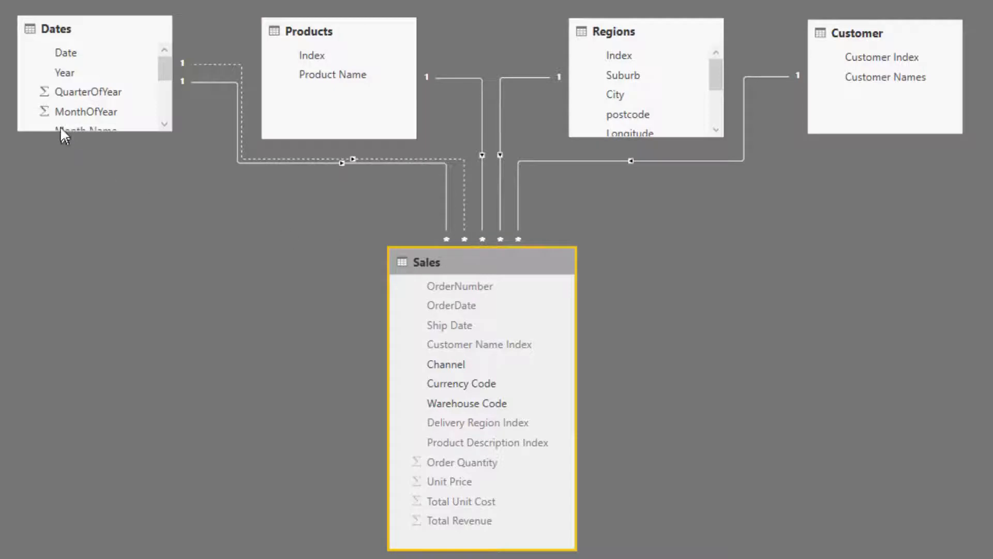
click(612, 30)
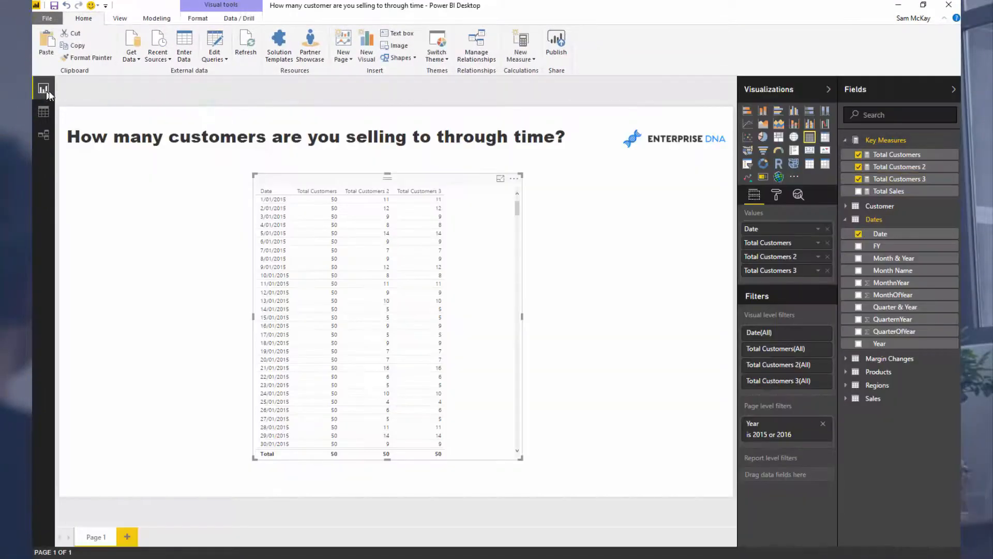
click(897, 178)
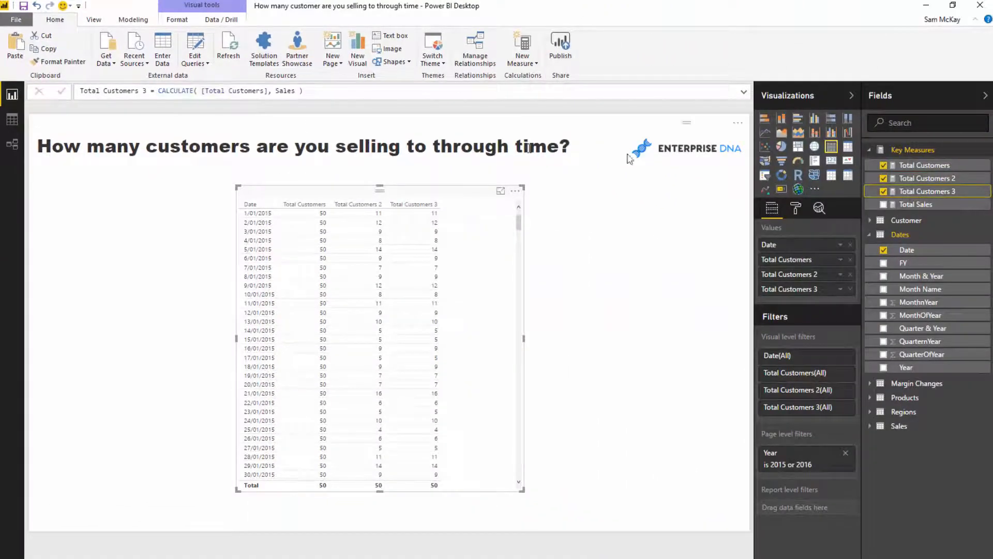
Turn the table into an area chart plotting Total Customers 2 by Date for 2015–2016
double_click(286, 91)
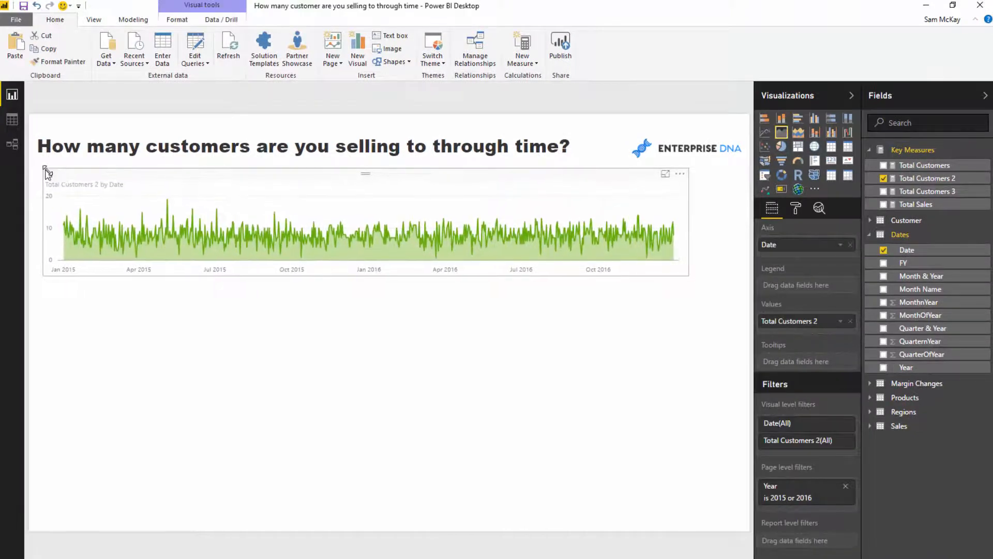
Widen the area chart and add a dark blue trend line from Analytics
drag(678, 274, 716, 277)
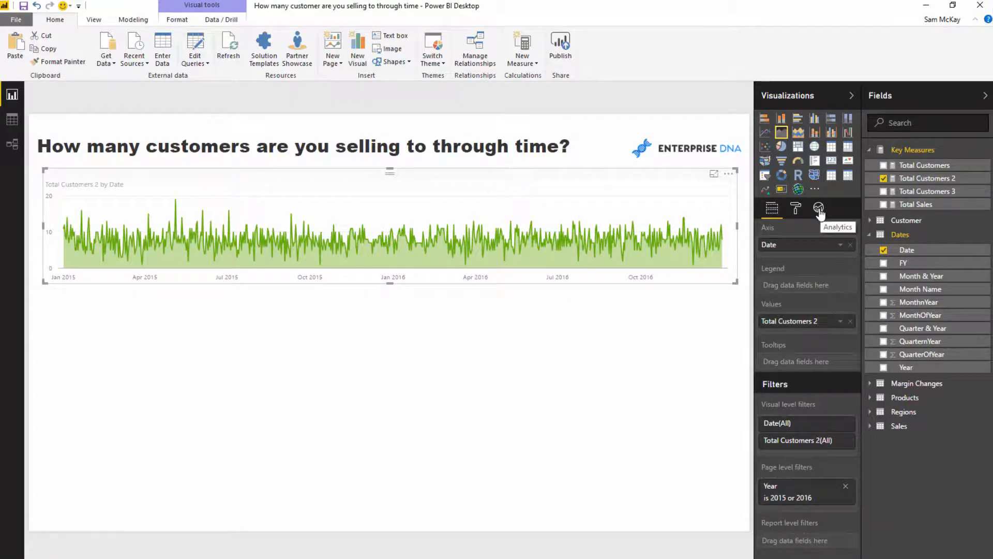
click(818, 208)
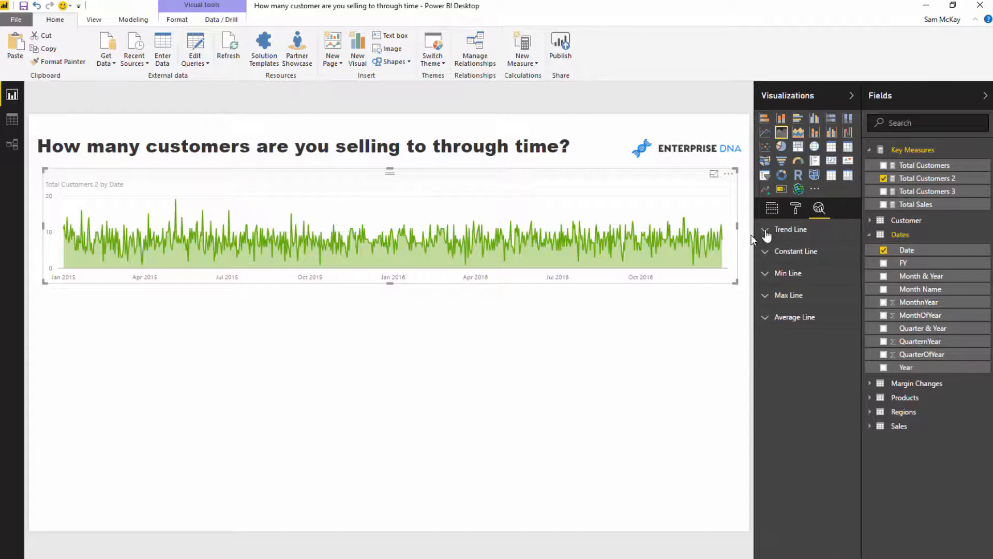
click(765, 229)
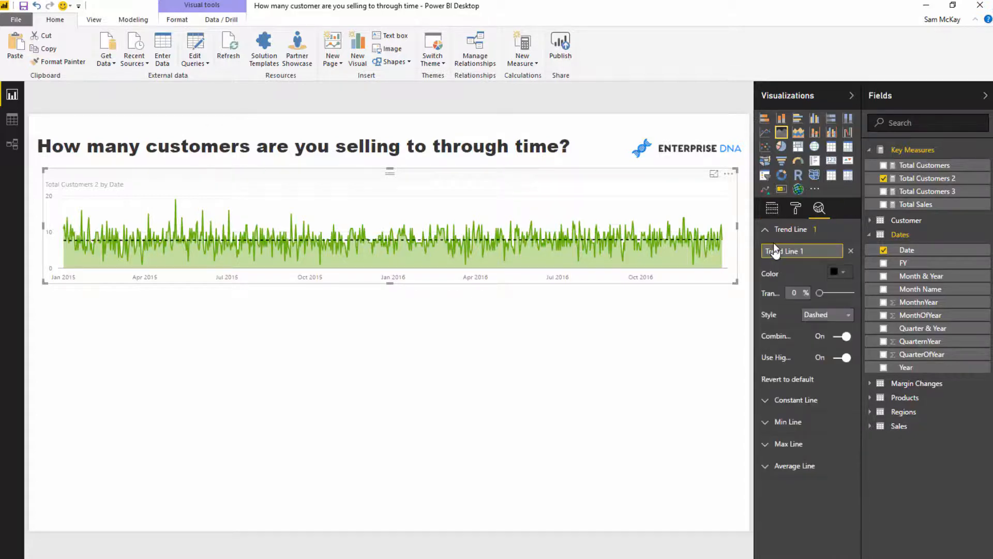
click(834, 273)
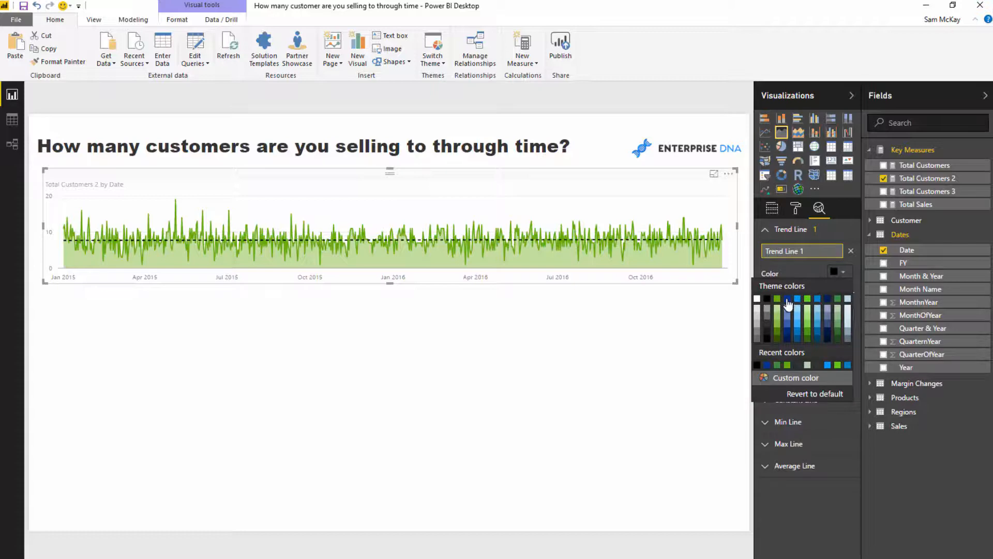
click(797, 299)
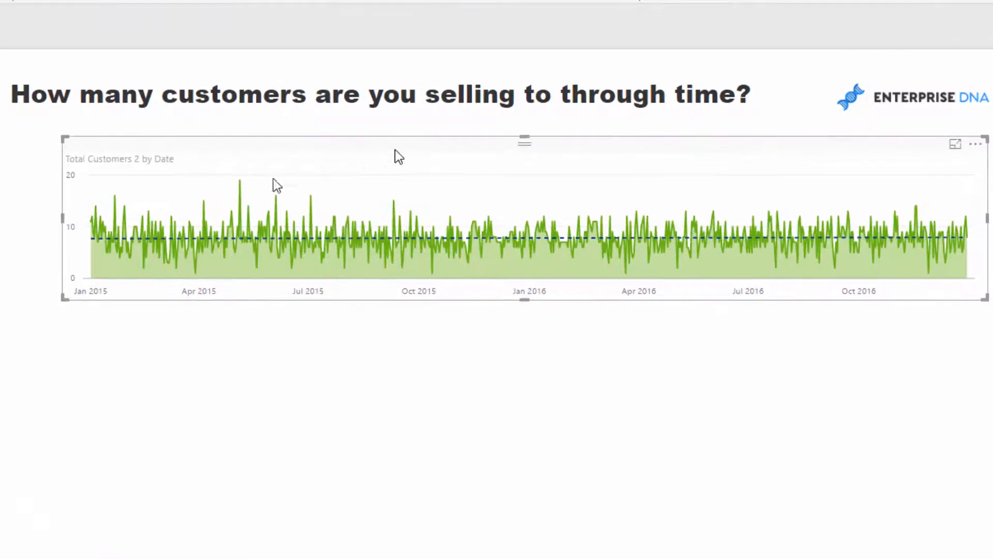
mouse_move(95, 146)
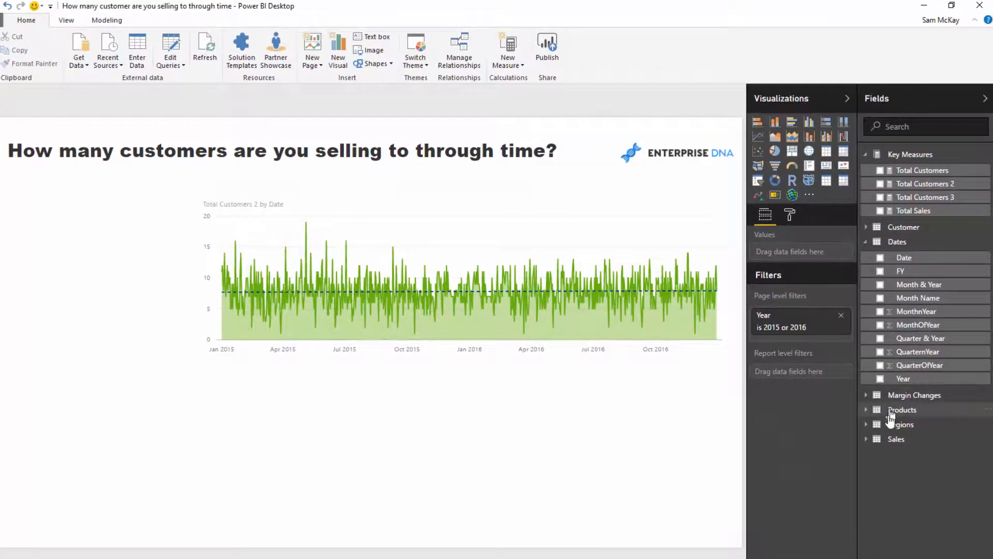
Expand the Regions table in the Fields pane to reveal Island
click(900, 424)
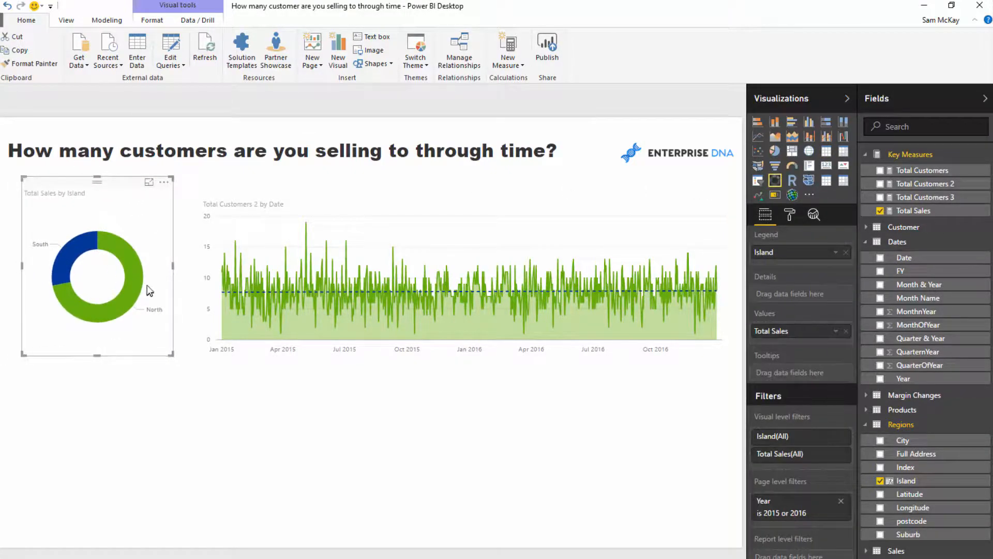
mouse_move(82, 255)
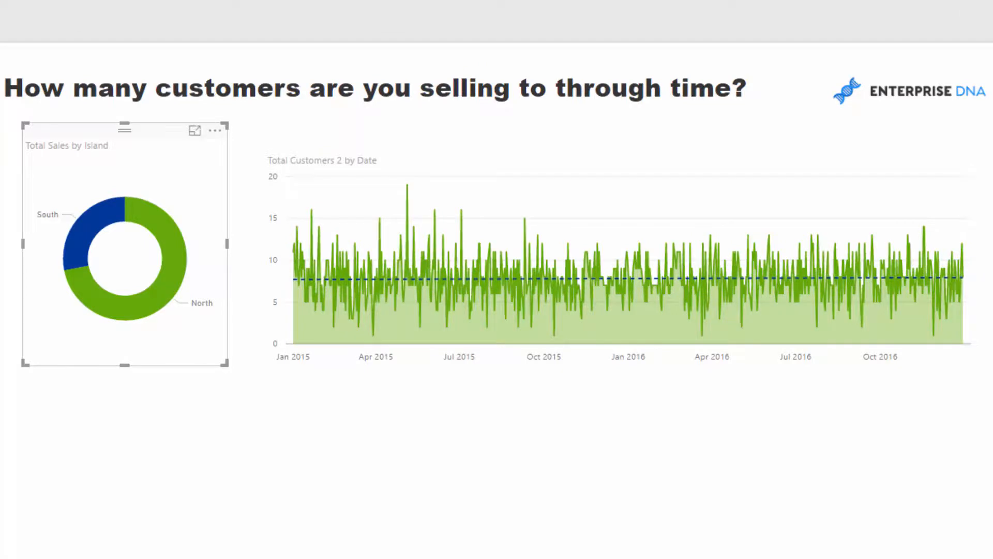
mouse_move(67, 146)
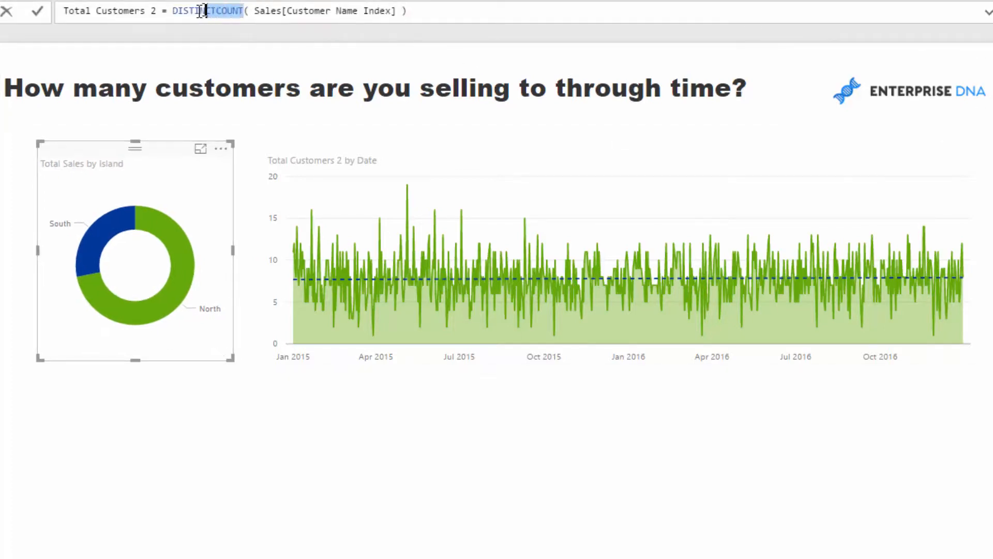
double_click(208, 11)
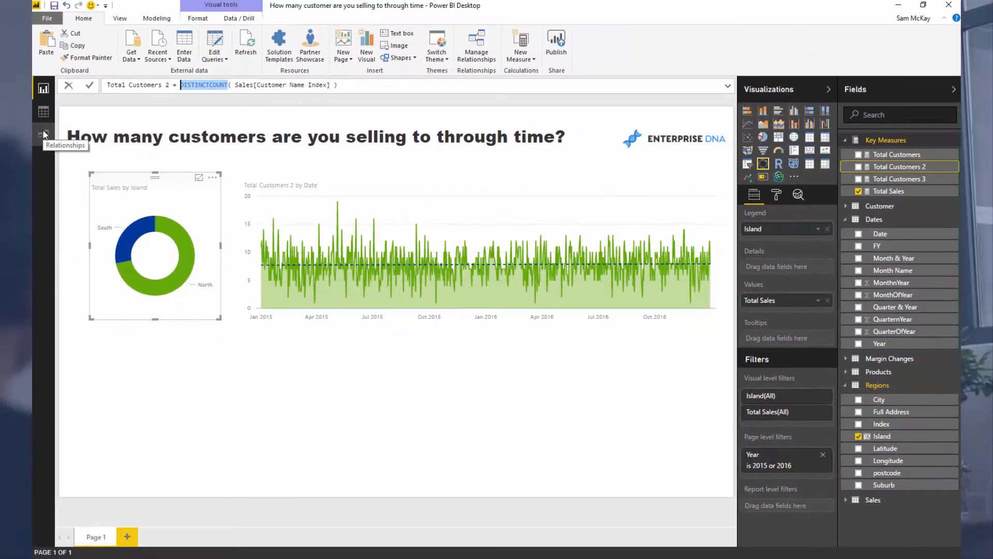
click(44, 134)
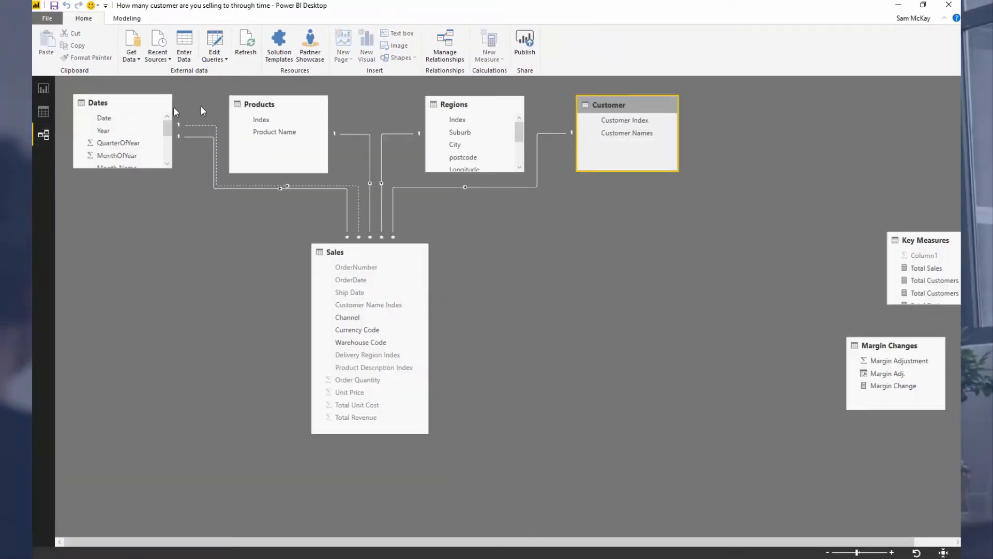
click(42, 88)
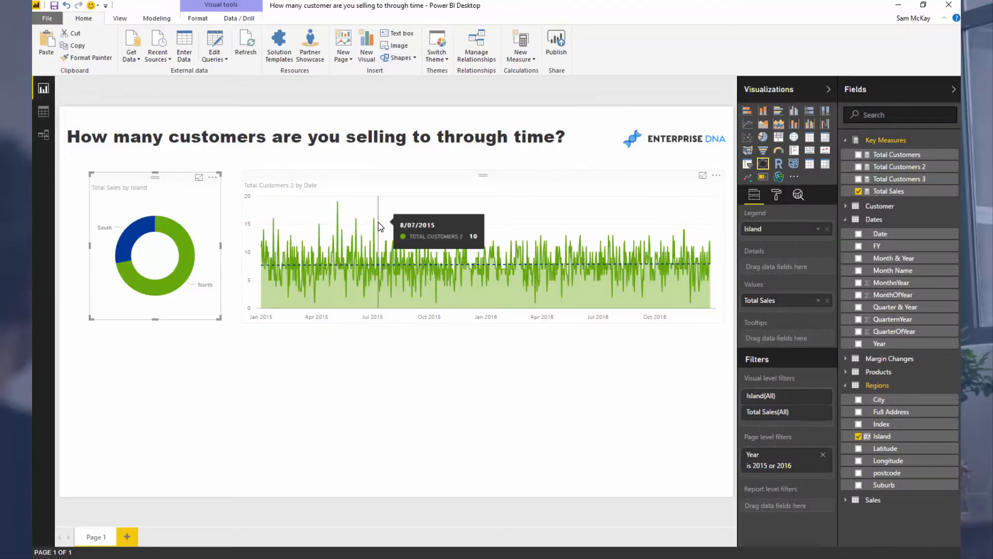